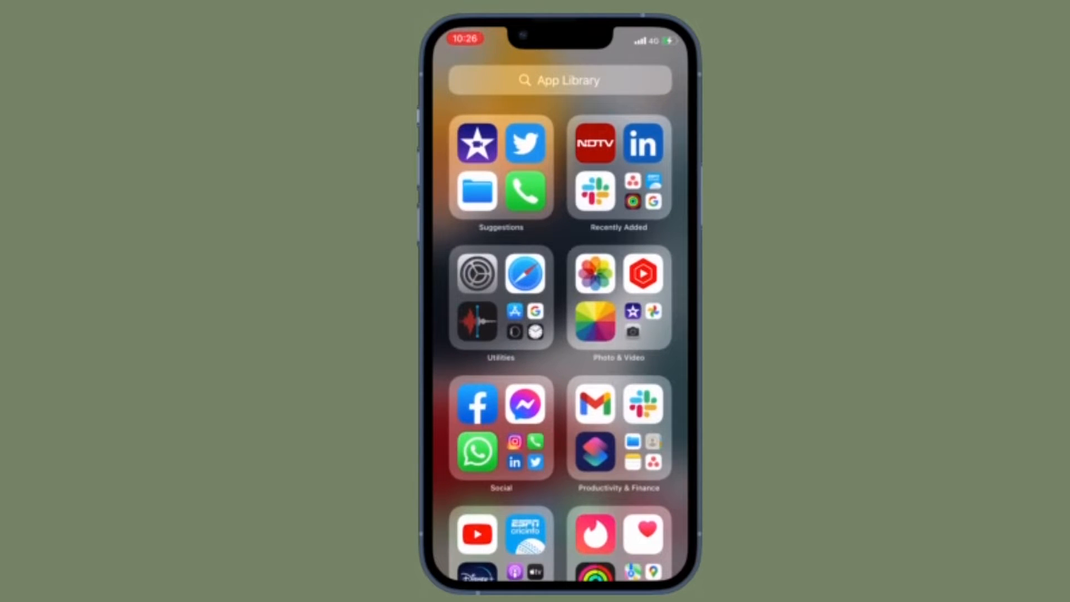
# - Scroll the App Library down to show Entertainment, Other and Information & Reading
pyautogui.click(617, 432)
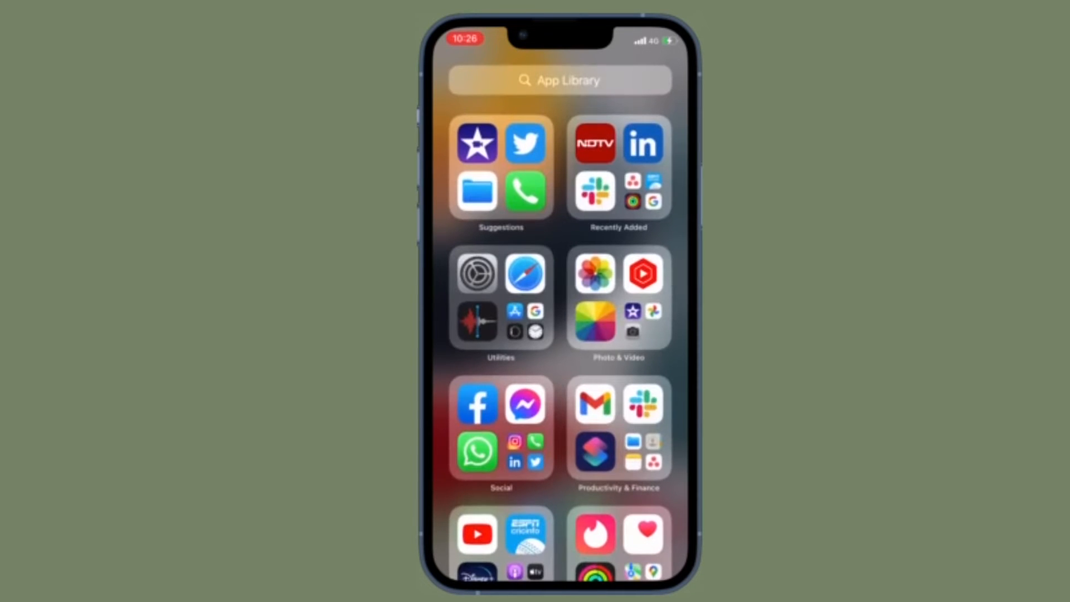
pyautogui.click(499, 427)
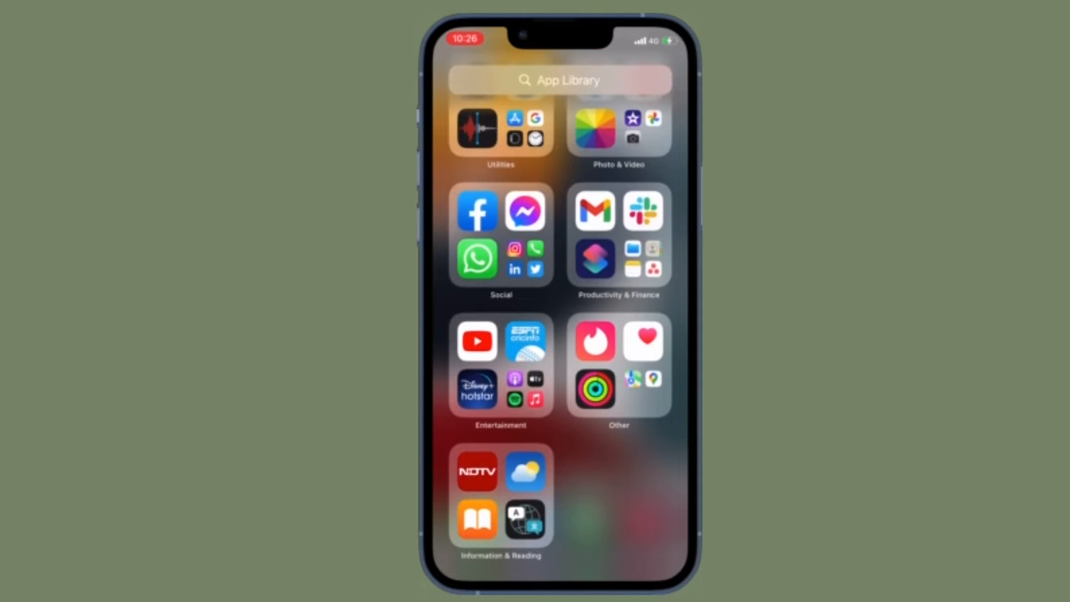
# - Scroll back to the top so Suggestions, Recently Added and Utilities show again
pyautogui.click(501, 364)
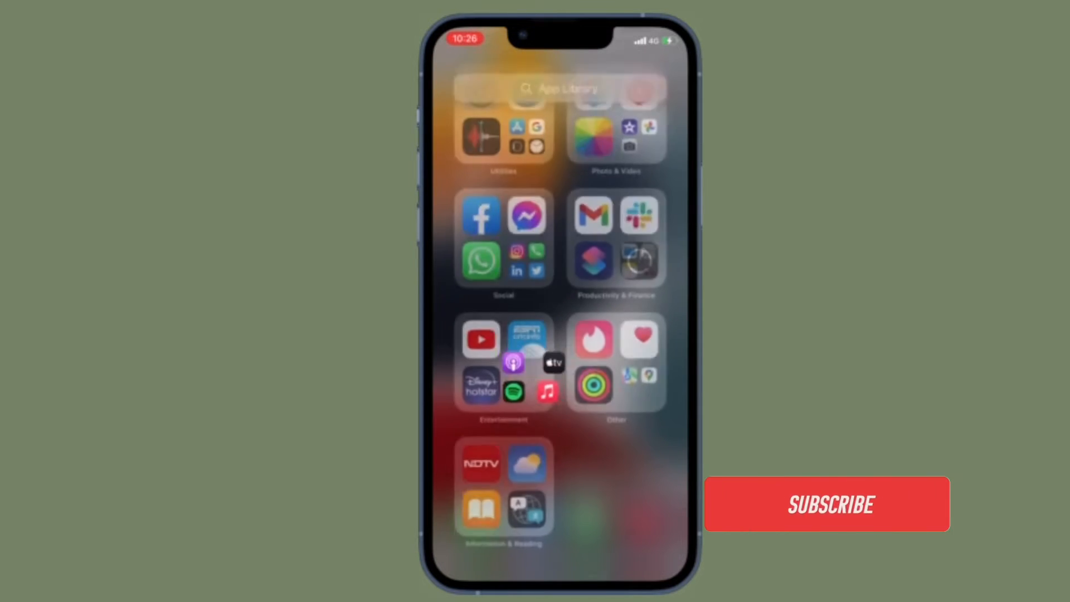
pyautogui.click(826, 505)
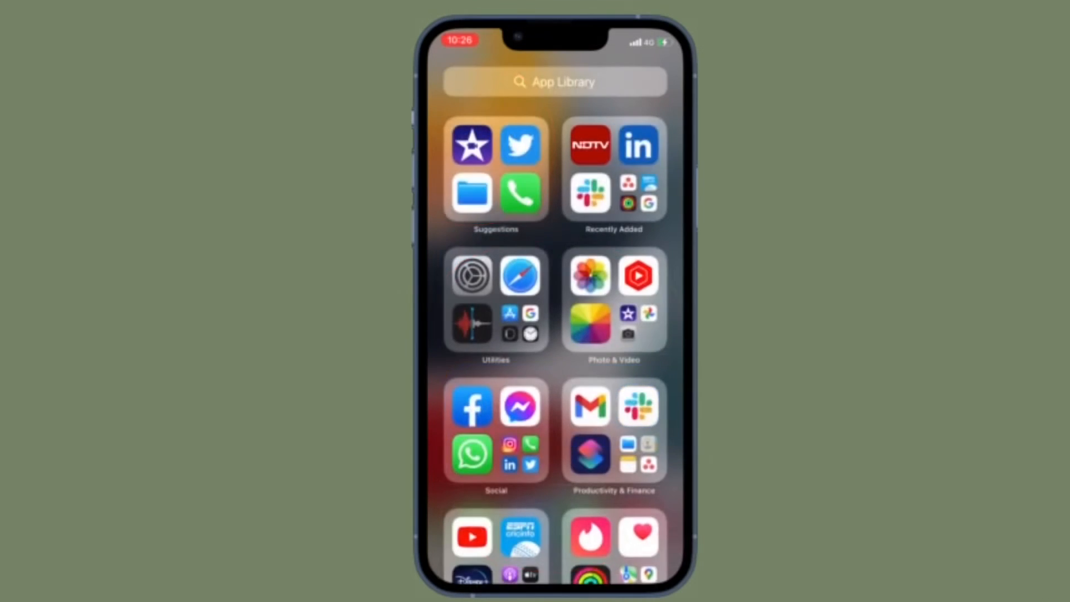
# - Scroll down again to reveal Entertainment, Other and Information & Reading
pyautogui.click(613, 171)
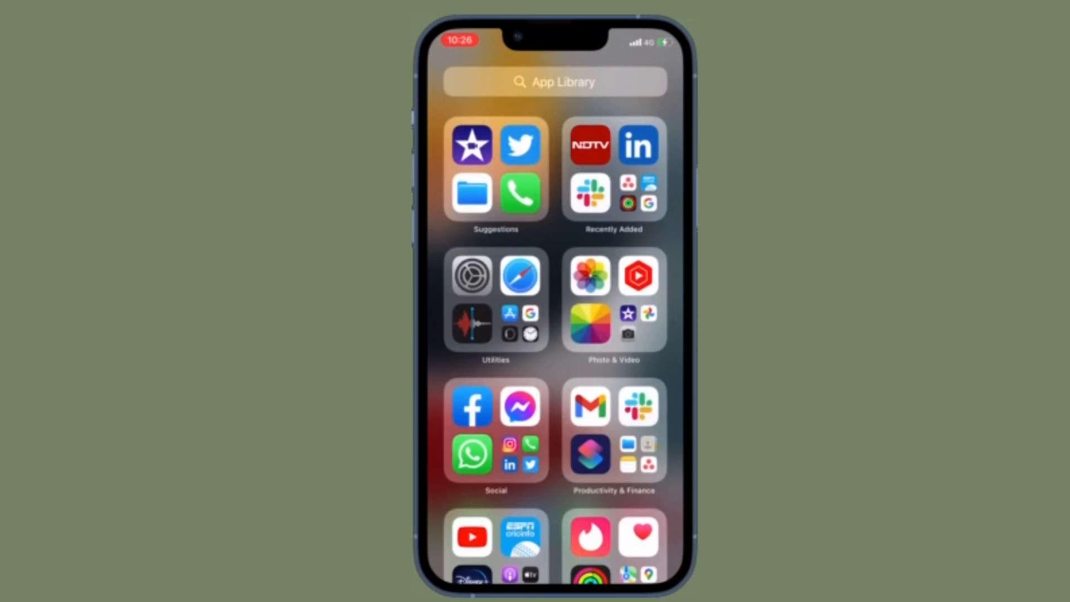
pyautogui.click(615, 430)
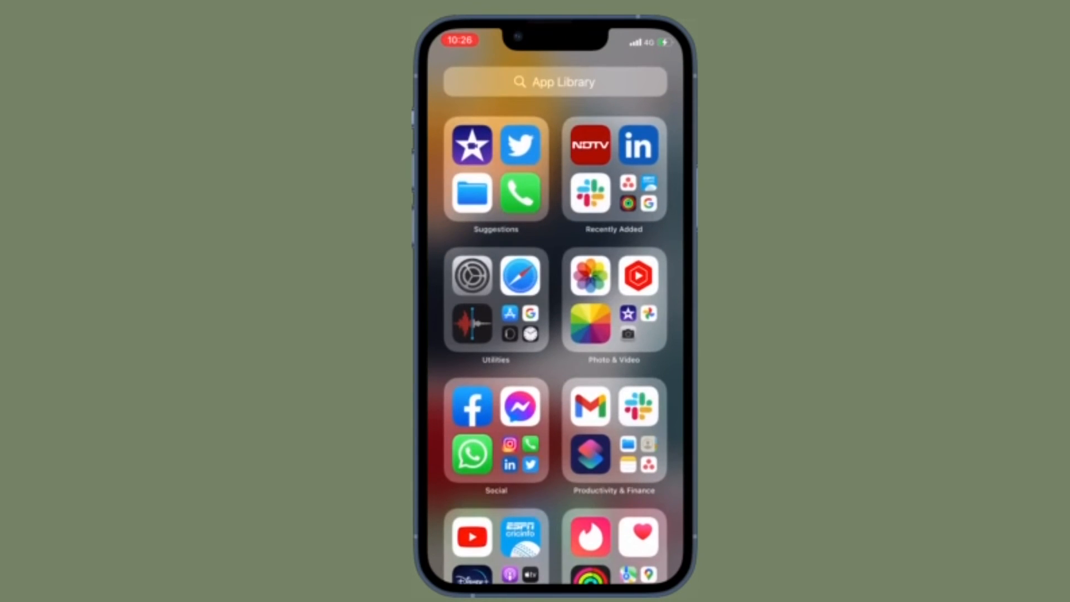
pyautogui.click(495, 431)
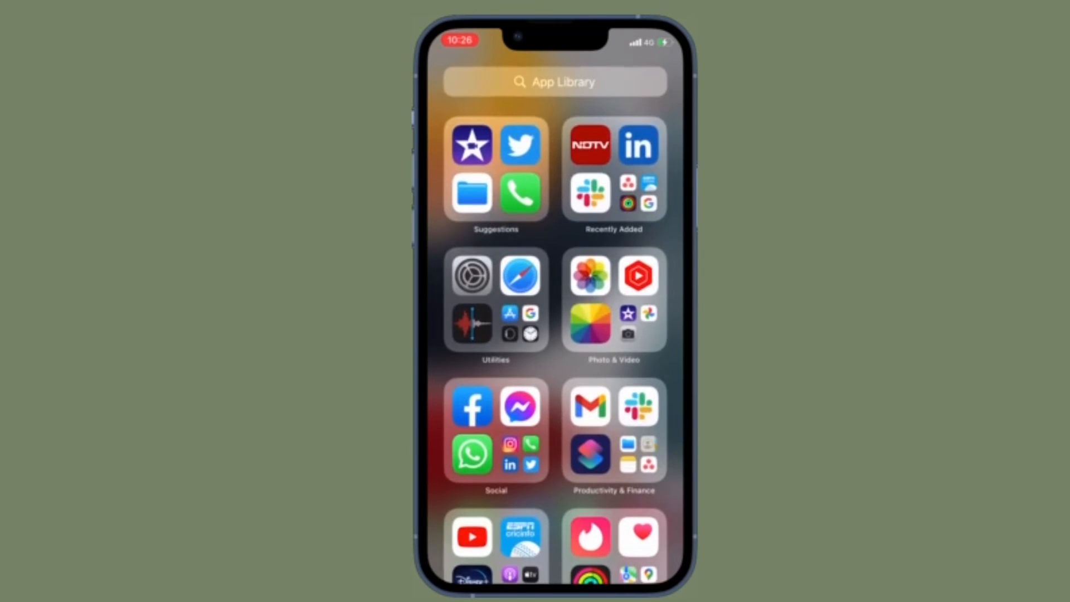
pyautogui.scroll(-3)
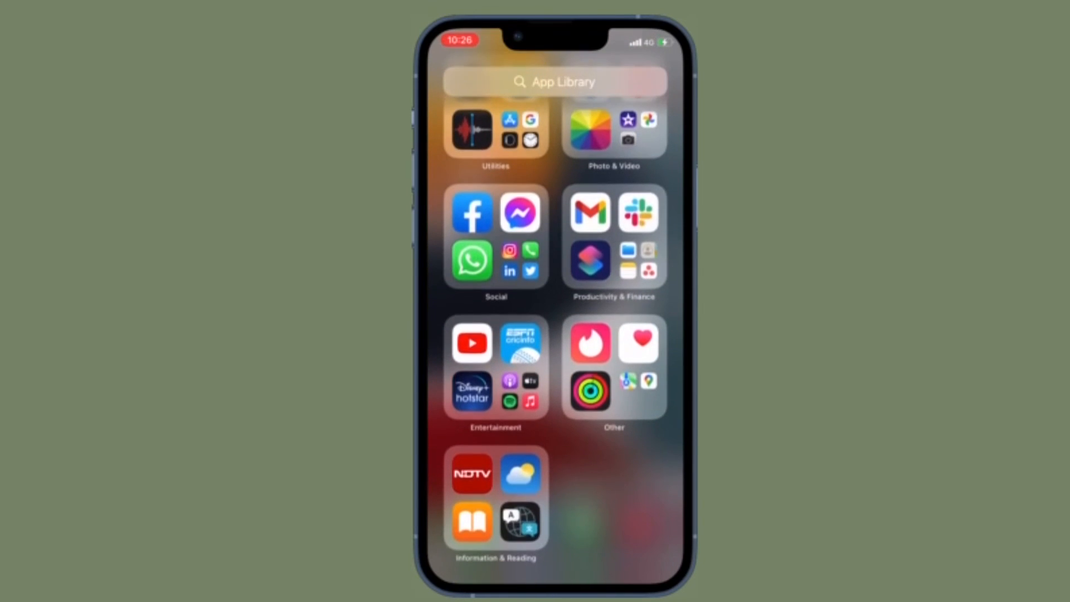